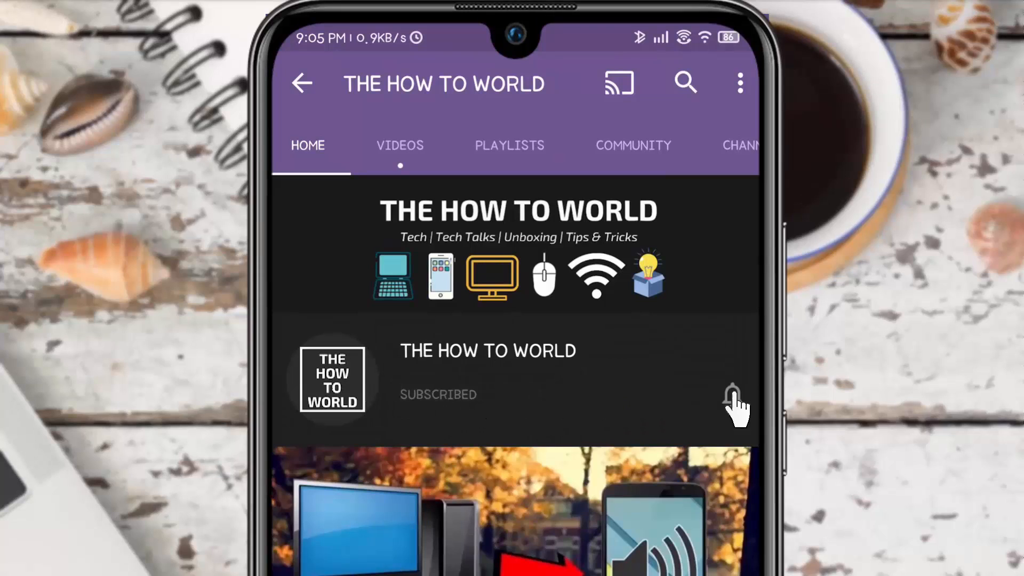
- Leave the YouTube channel intro for the home screen showing Tile Shortcuts
click(732, 398)
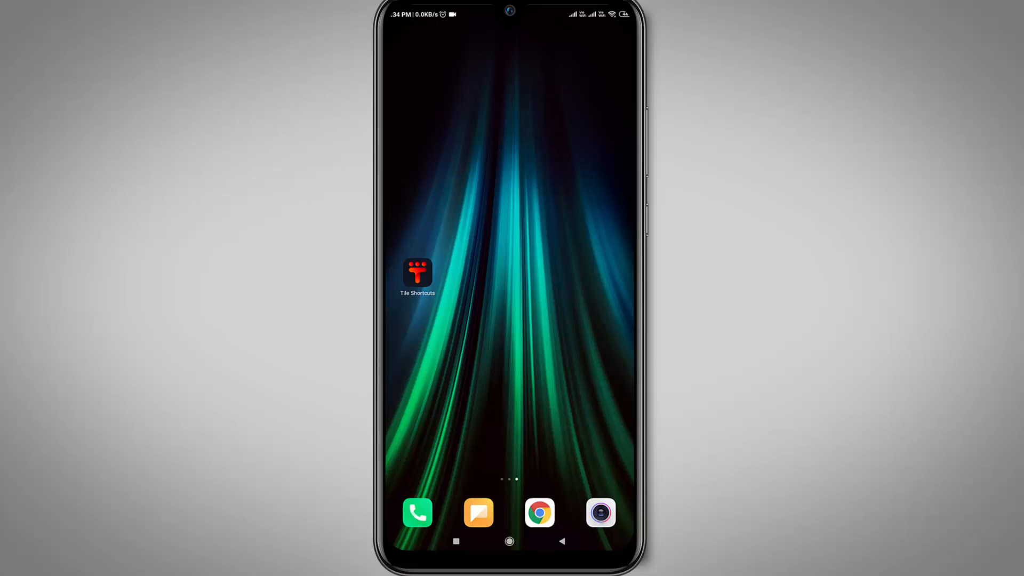
- Launch Tile Shortcuts and begin a new tile with the + button
click(417, 270)
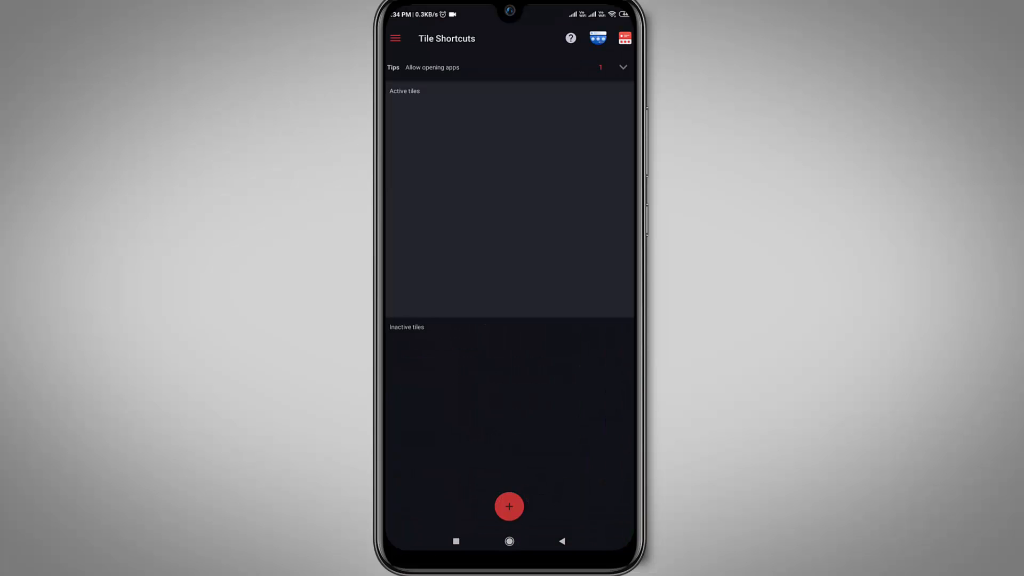
click(509, 506)
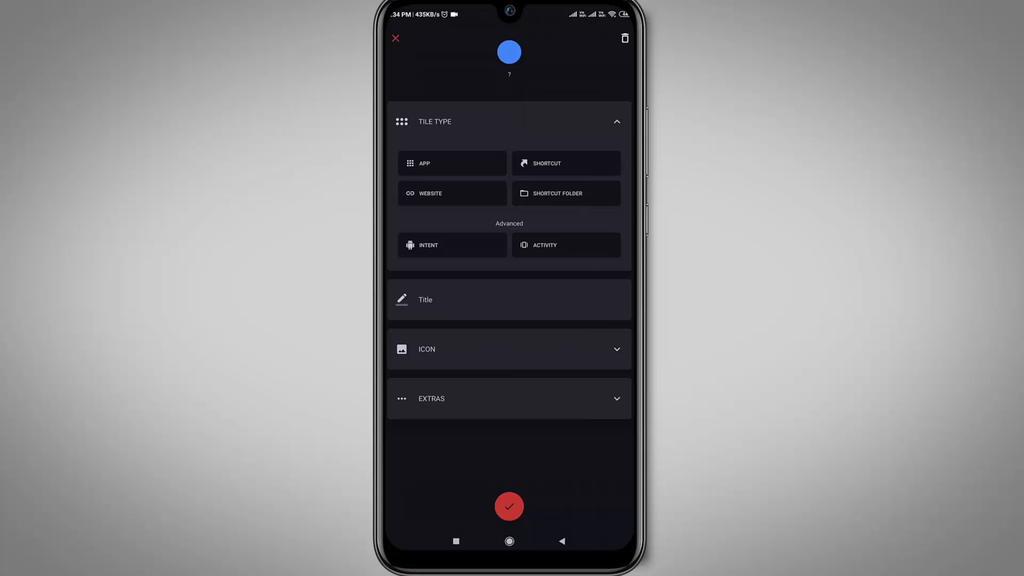
- Make Tile 1 an APP tile that opens Chrome, with a Chrome icon
click(451, 164)
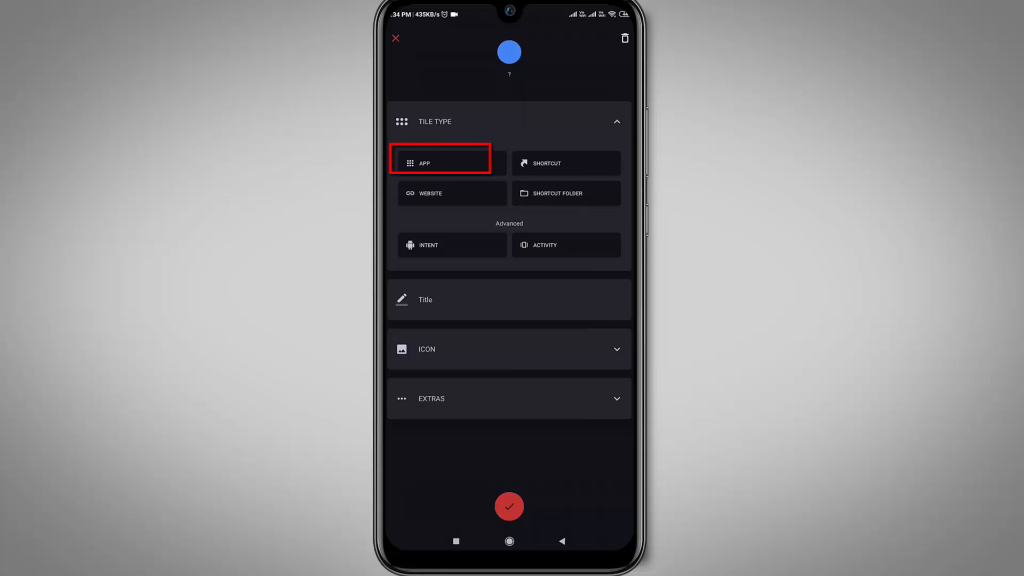
click(441, 163)
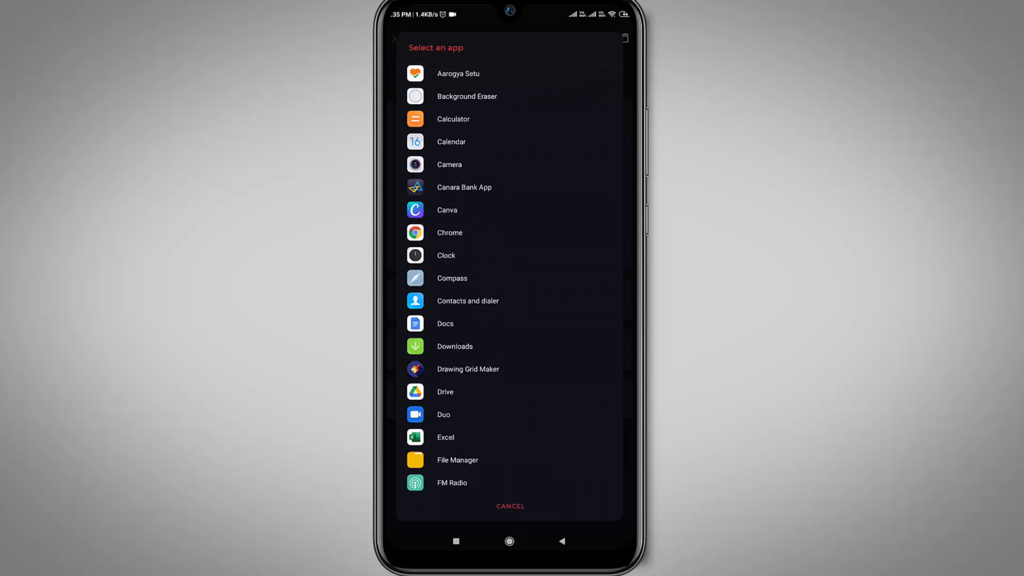
click(449, 233)
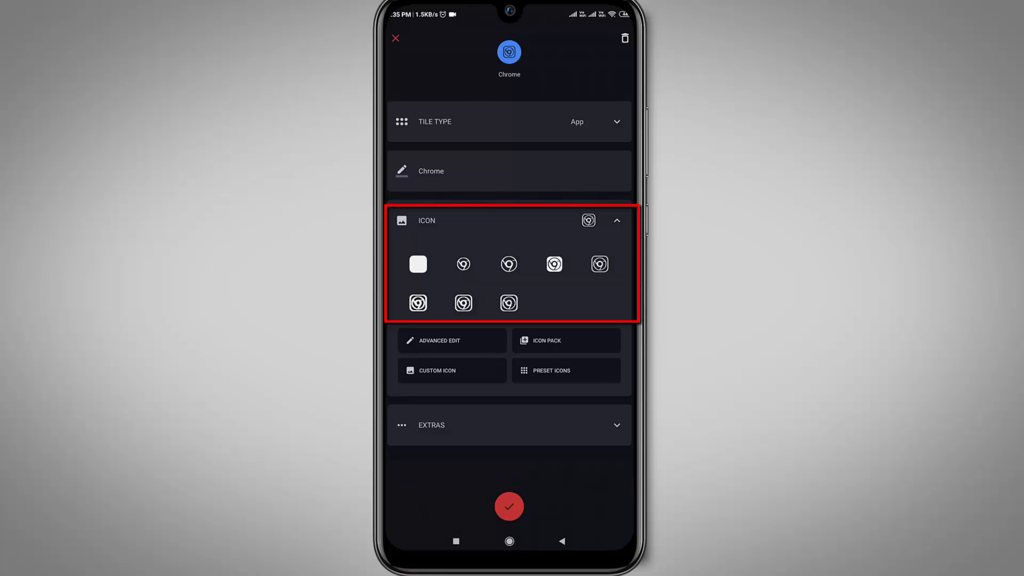
click(509, 265)
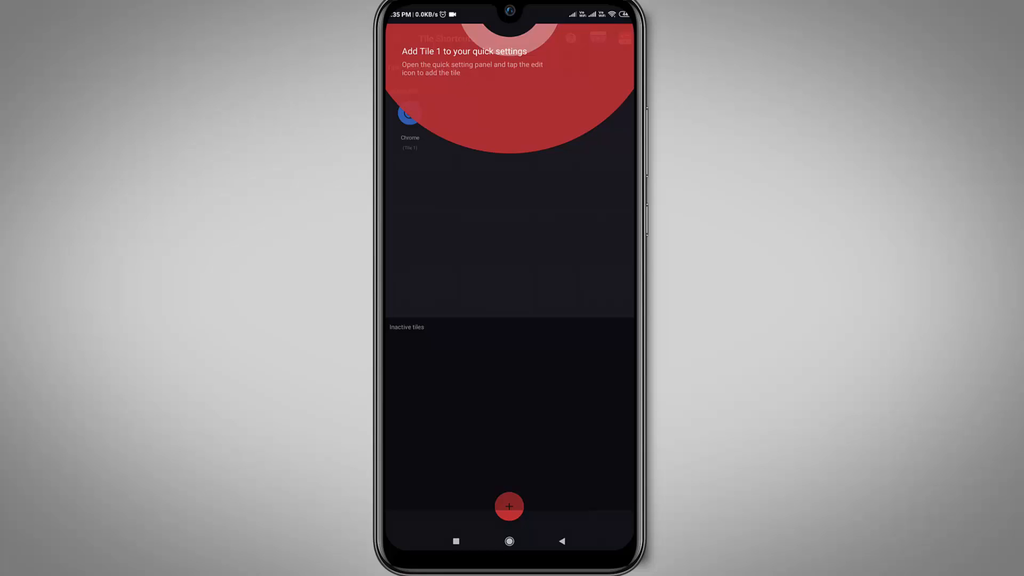
- Add Tile 1 to the active quick settings tiles and confirm with Done
click(509, 261)
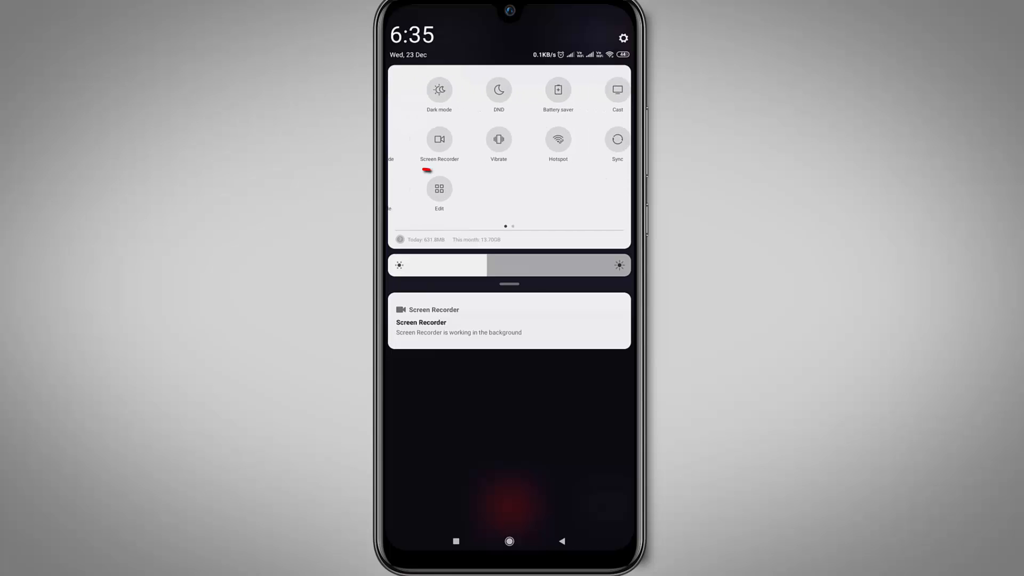
click(439, 190)
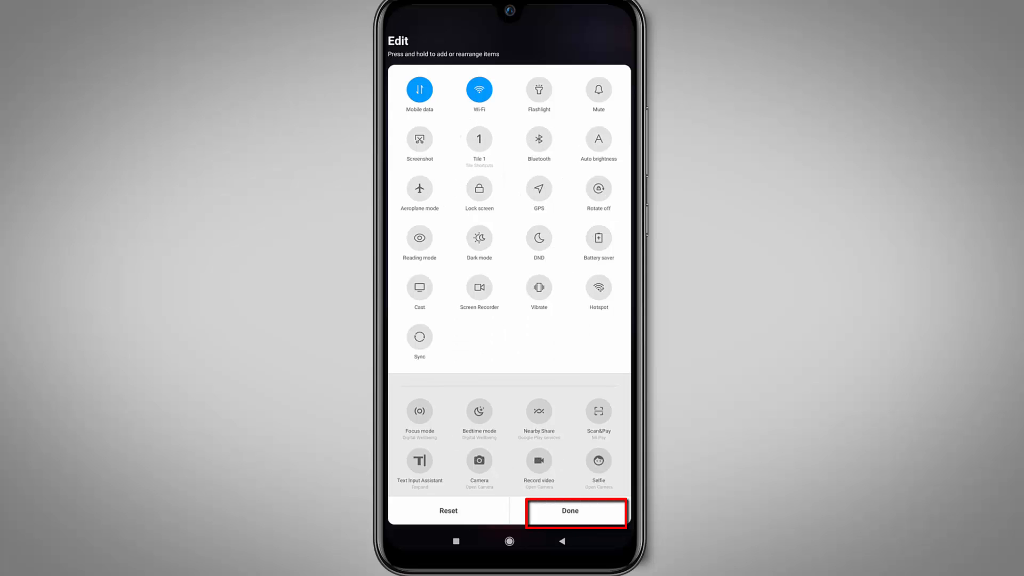
click(575, 511)
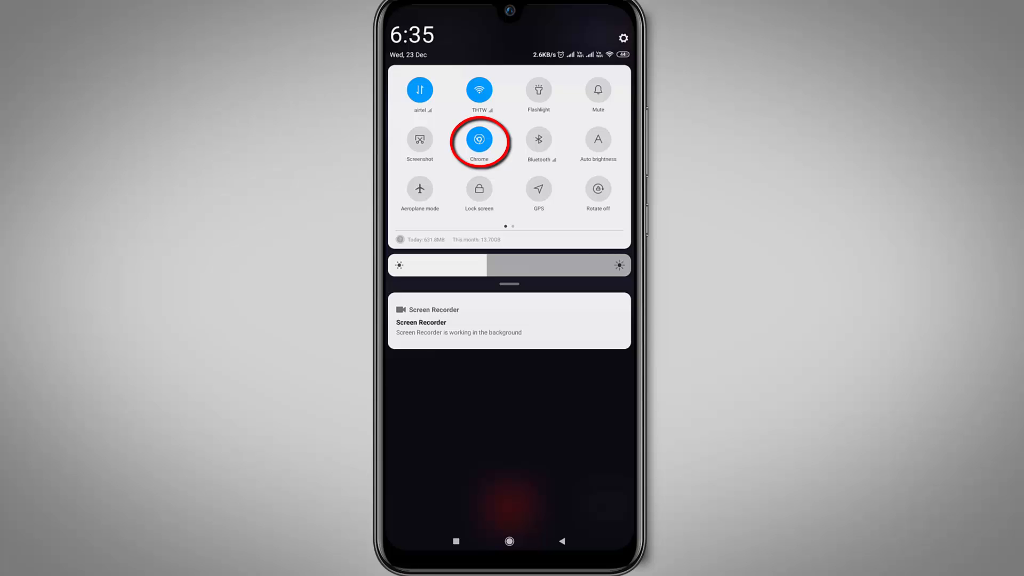
- Tap the new Chrome tile in quick settings to open the Google homepage
click(479, 140)
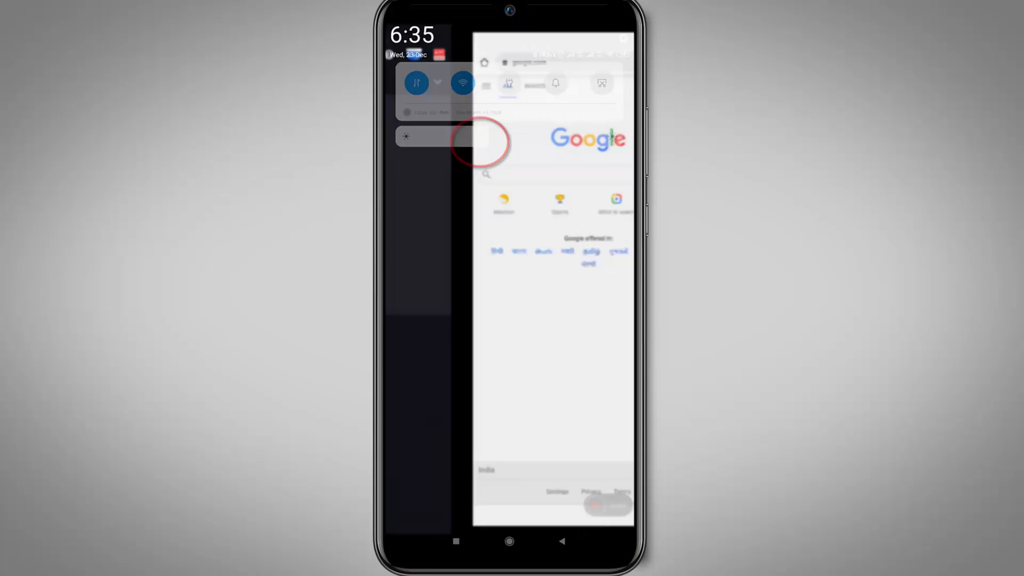